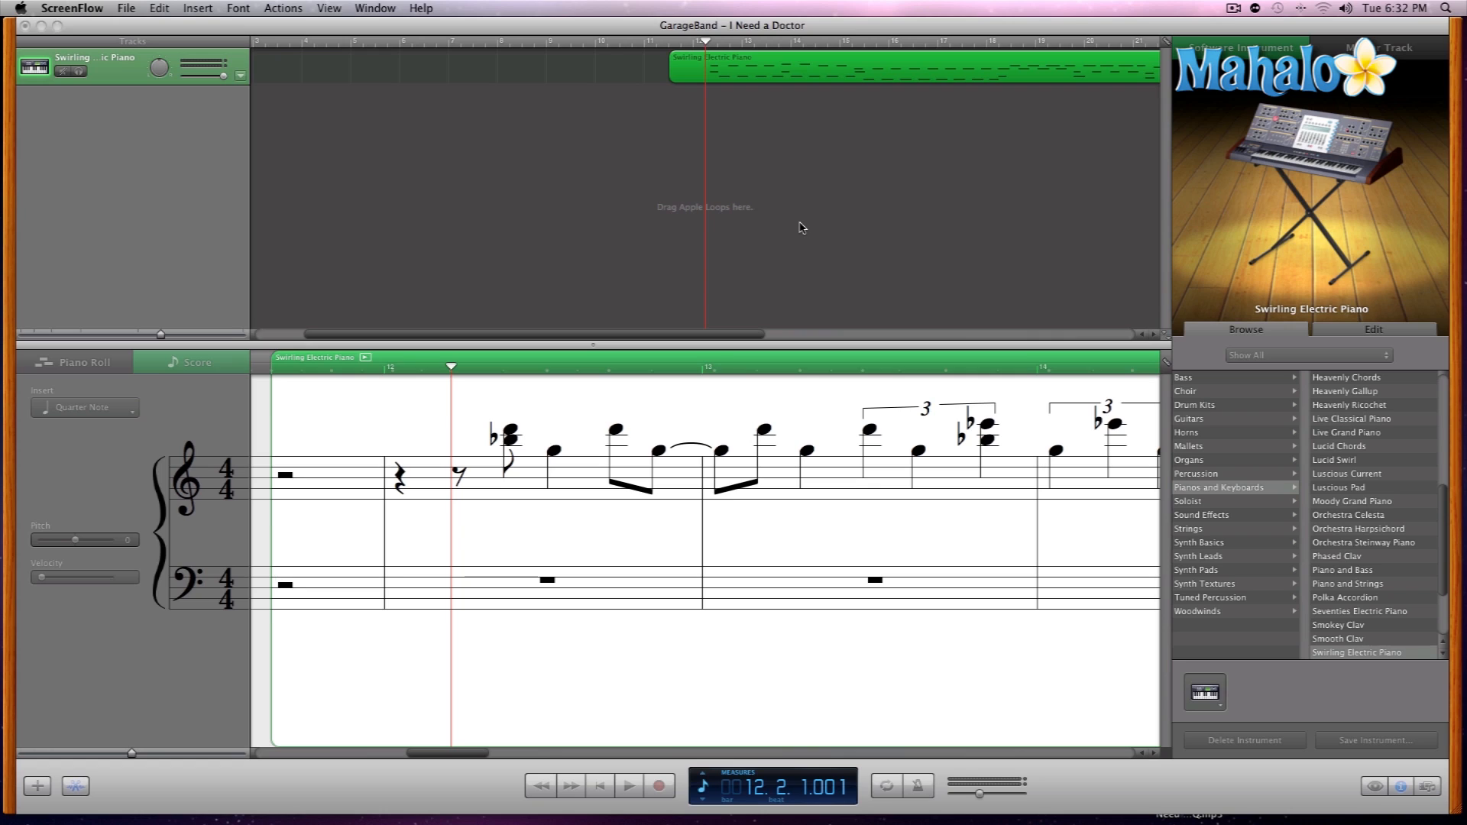
mouse_move(816, 227)
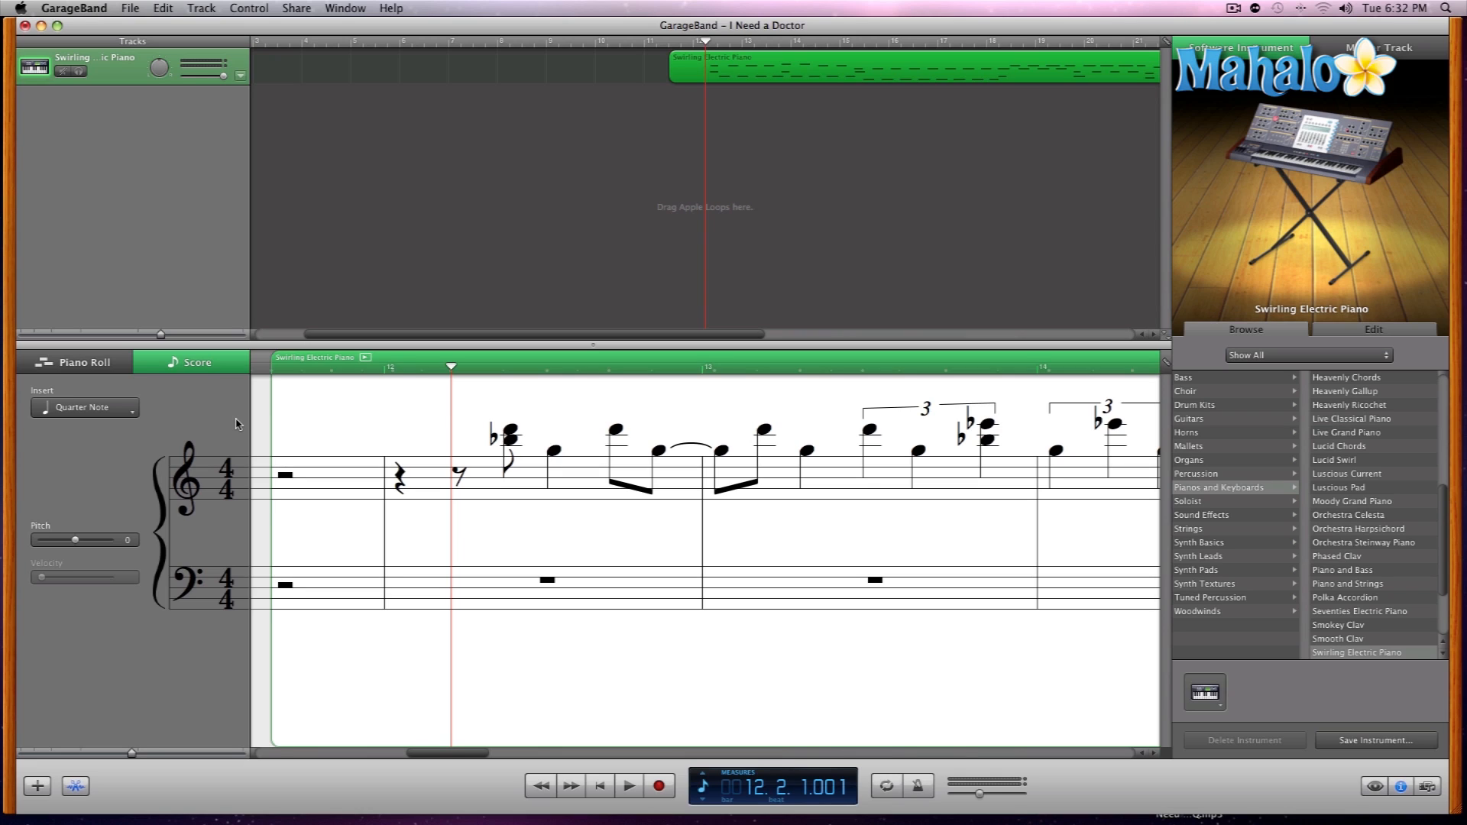
mouse_move(250, 410)
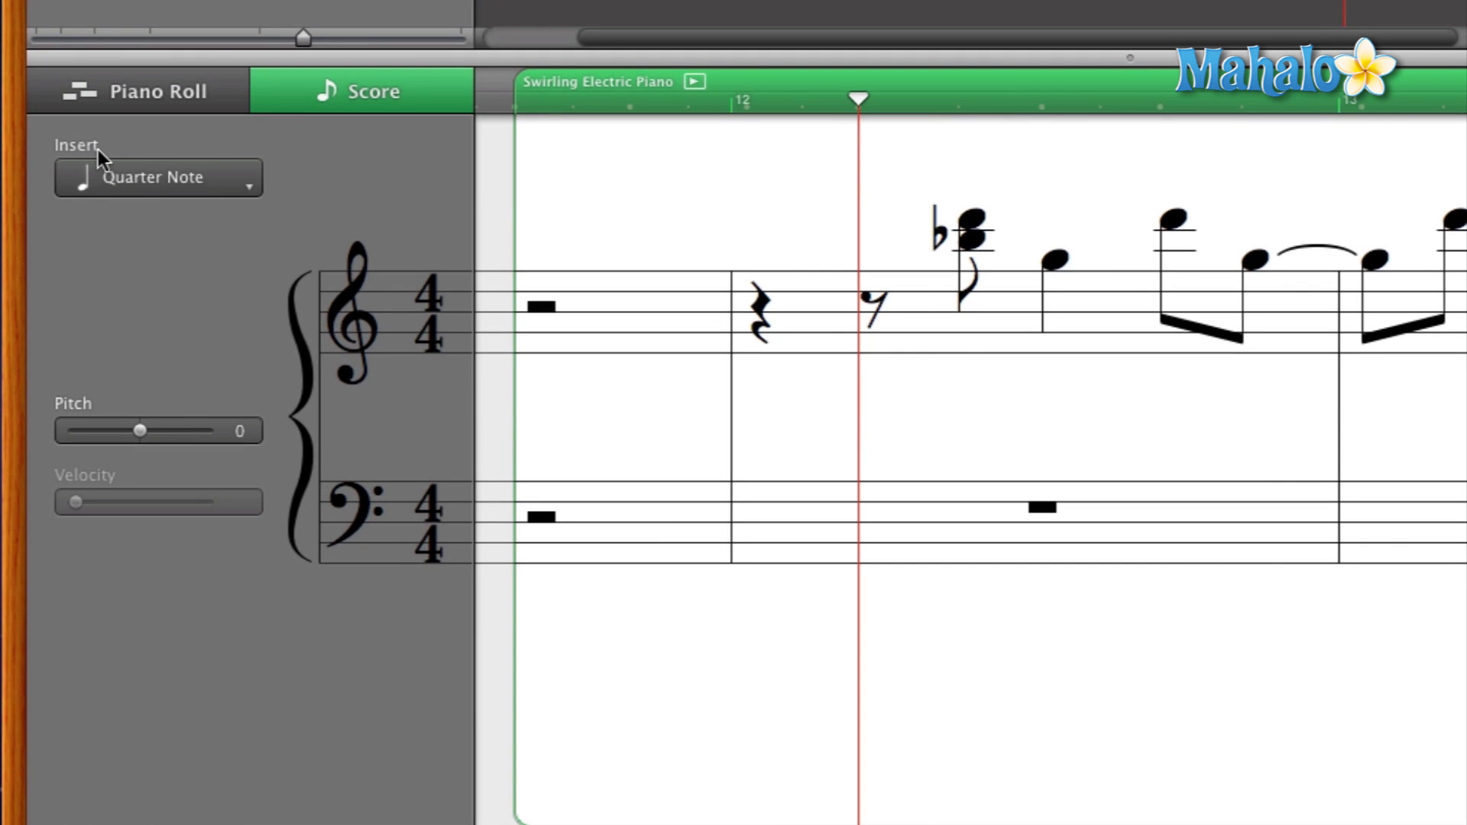
mouse_move(246, 197)
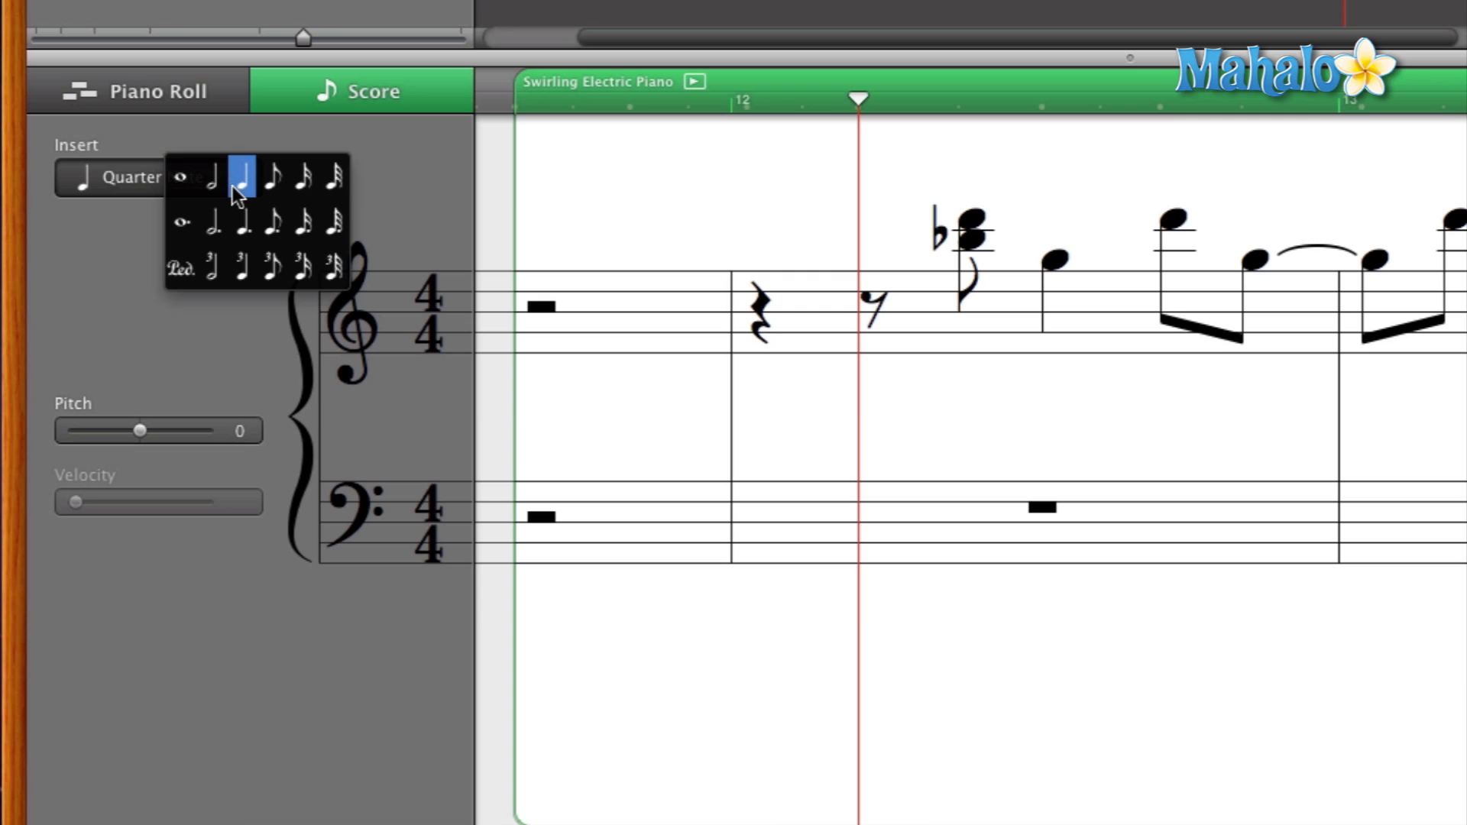
mouse_move(252, 195)
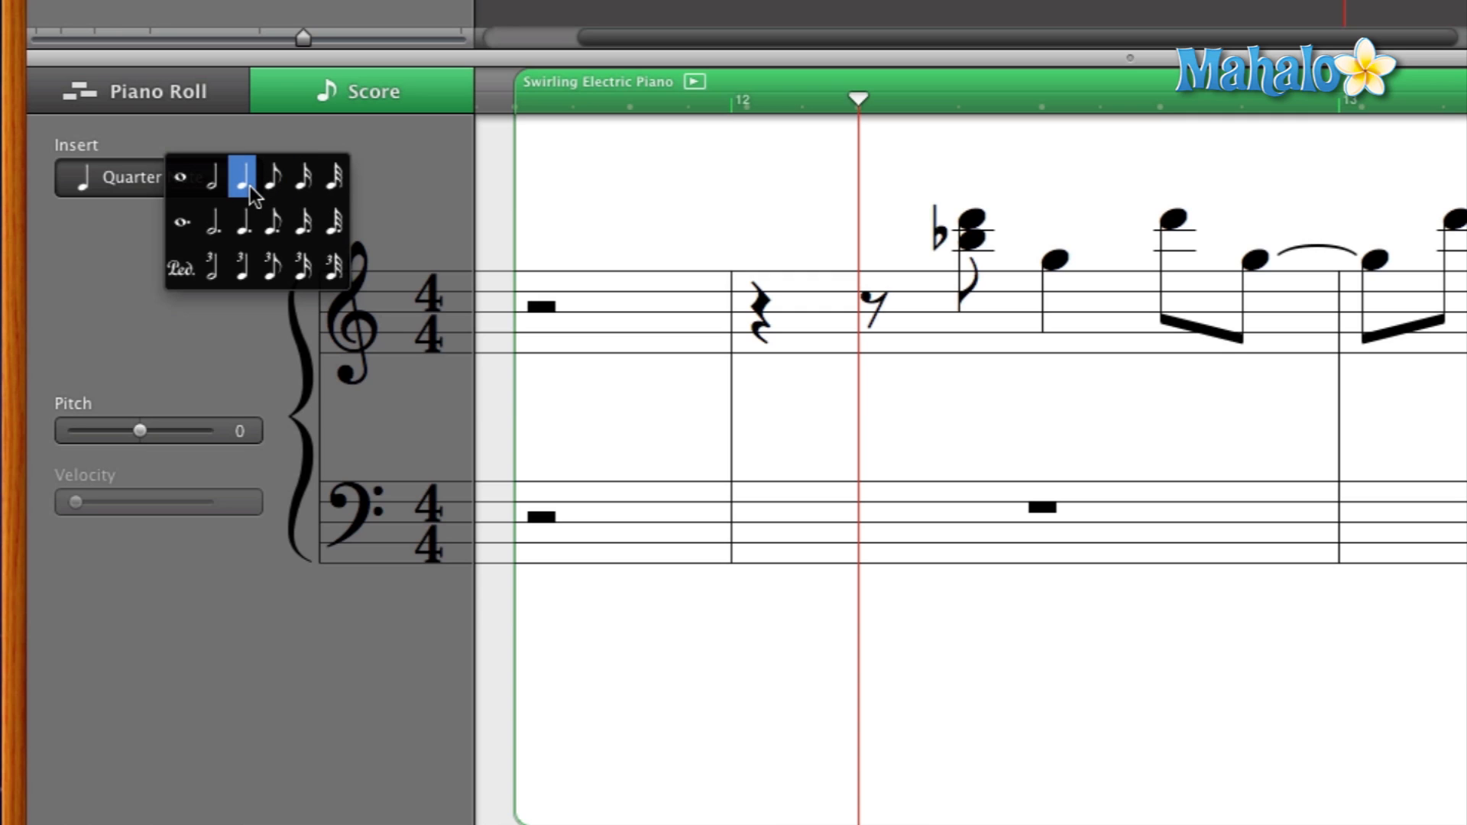
Keep note length at quarter notes and place a quarter-note bass note in measure 12.
click(241, 178)
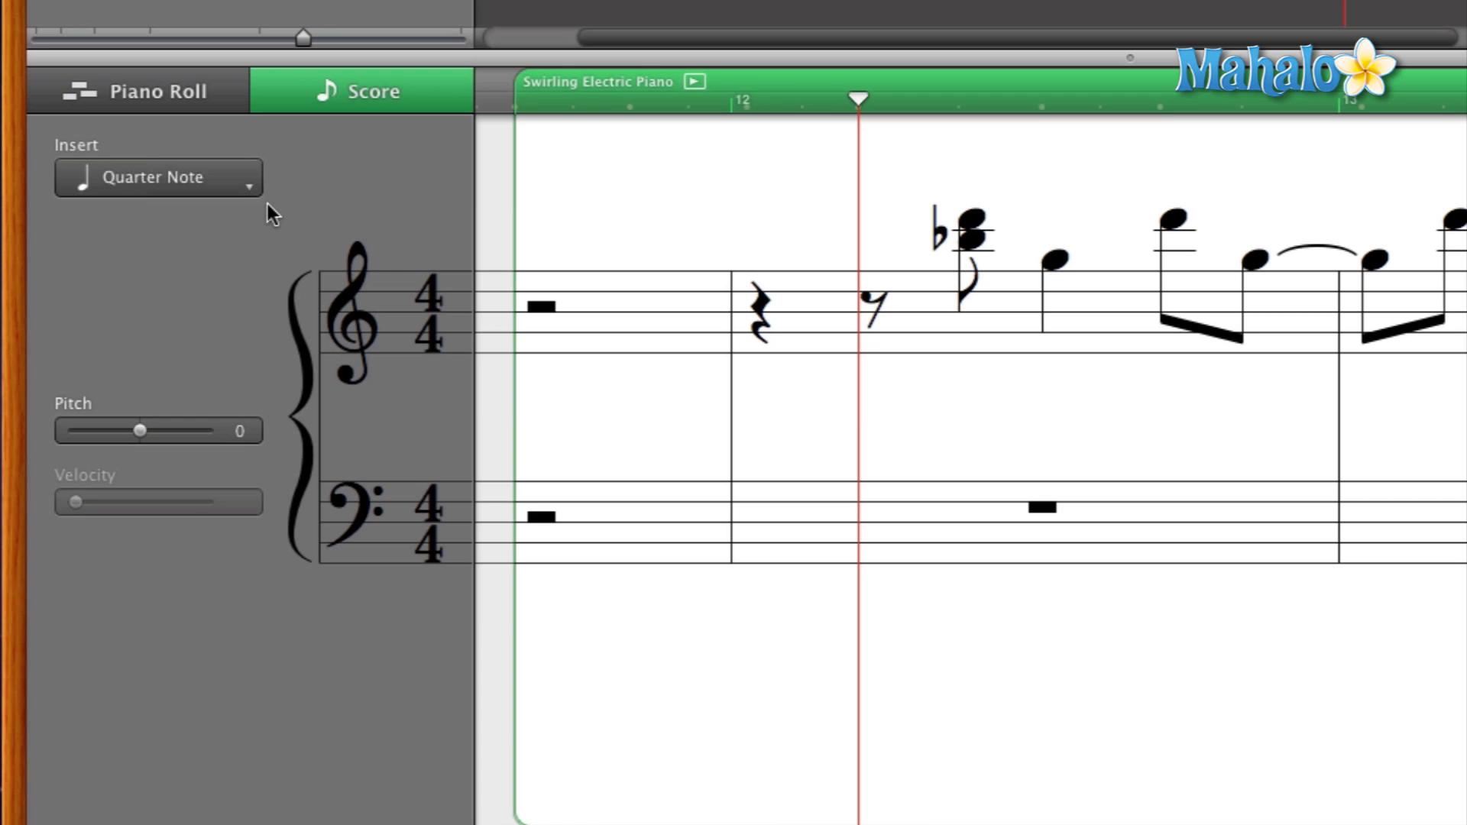
mouse_move(977, 447)
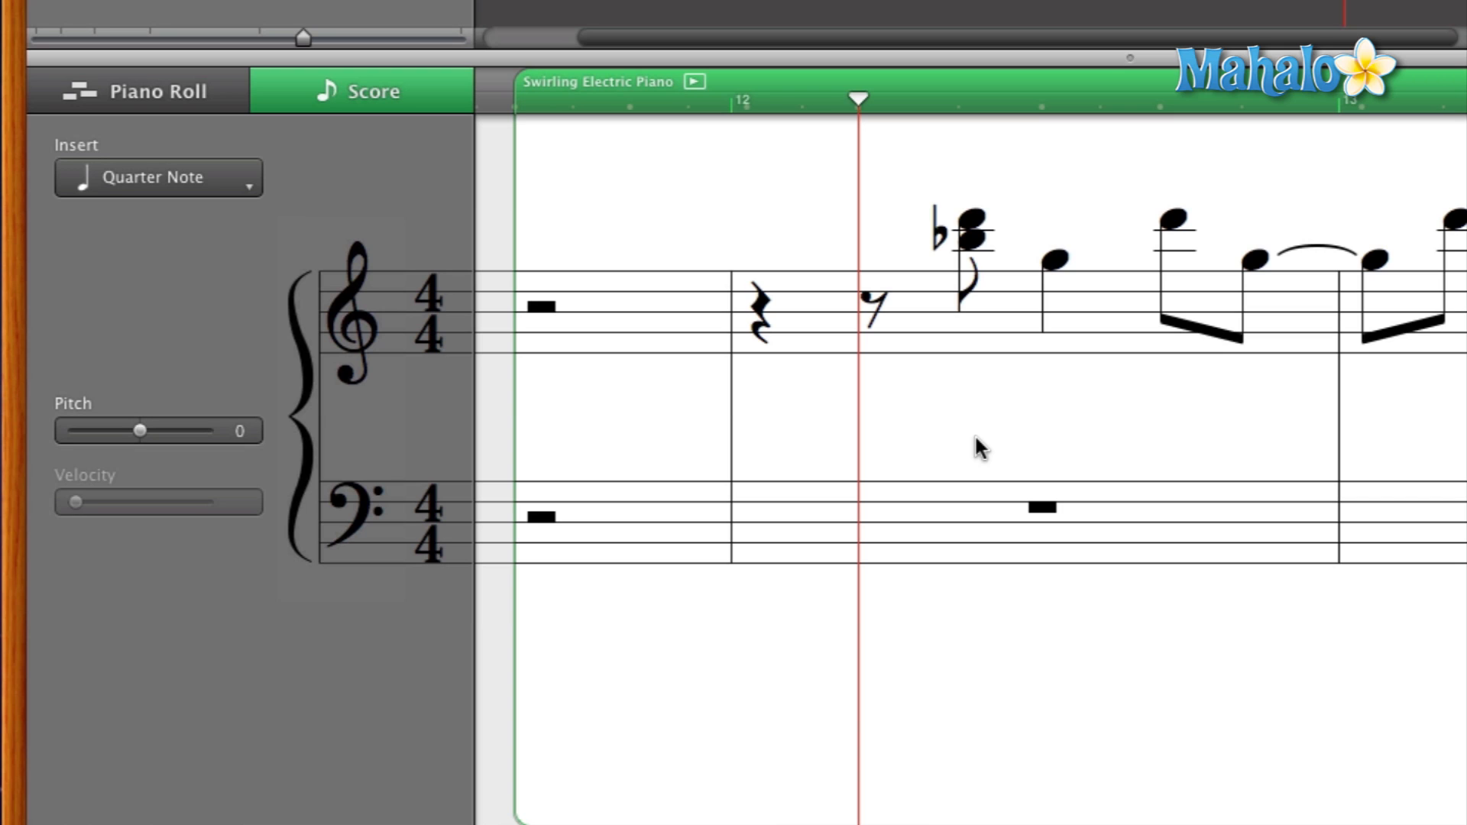
click(1049, 467)
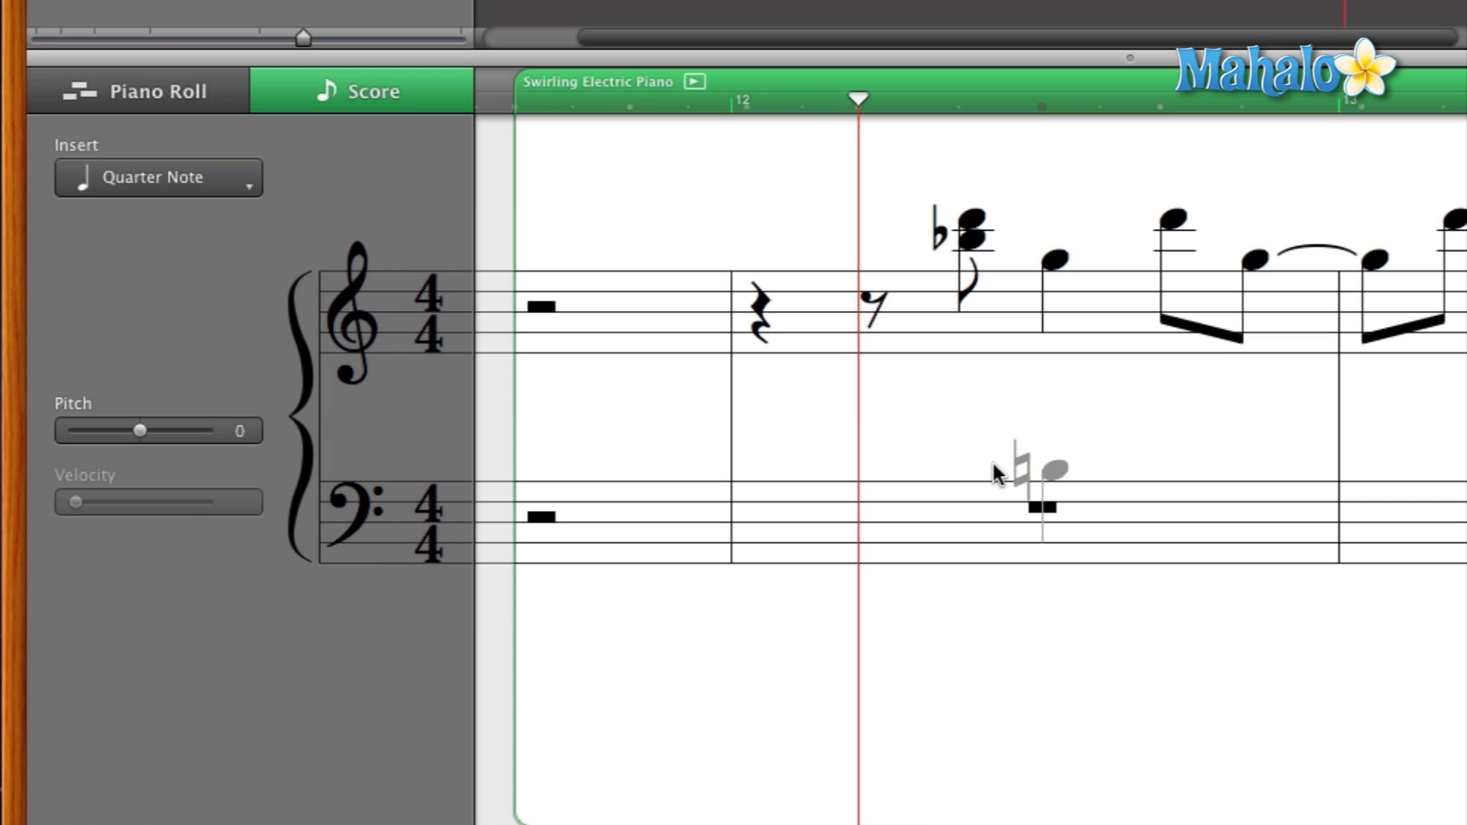
drag(1038, 468, 1052, 505)
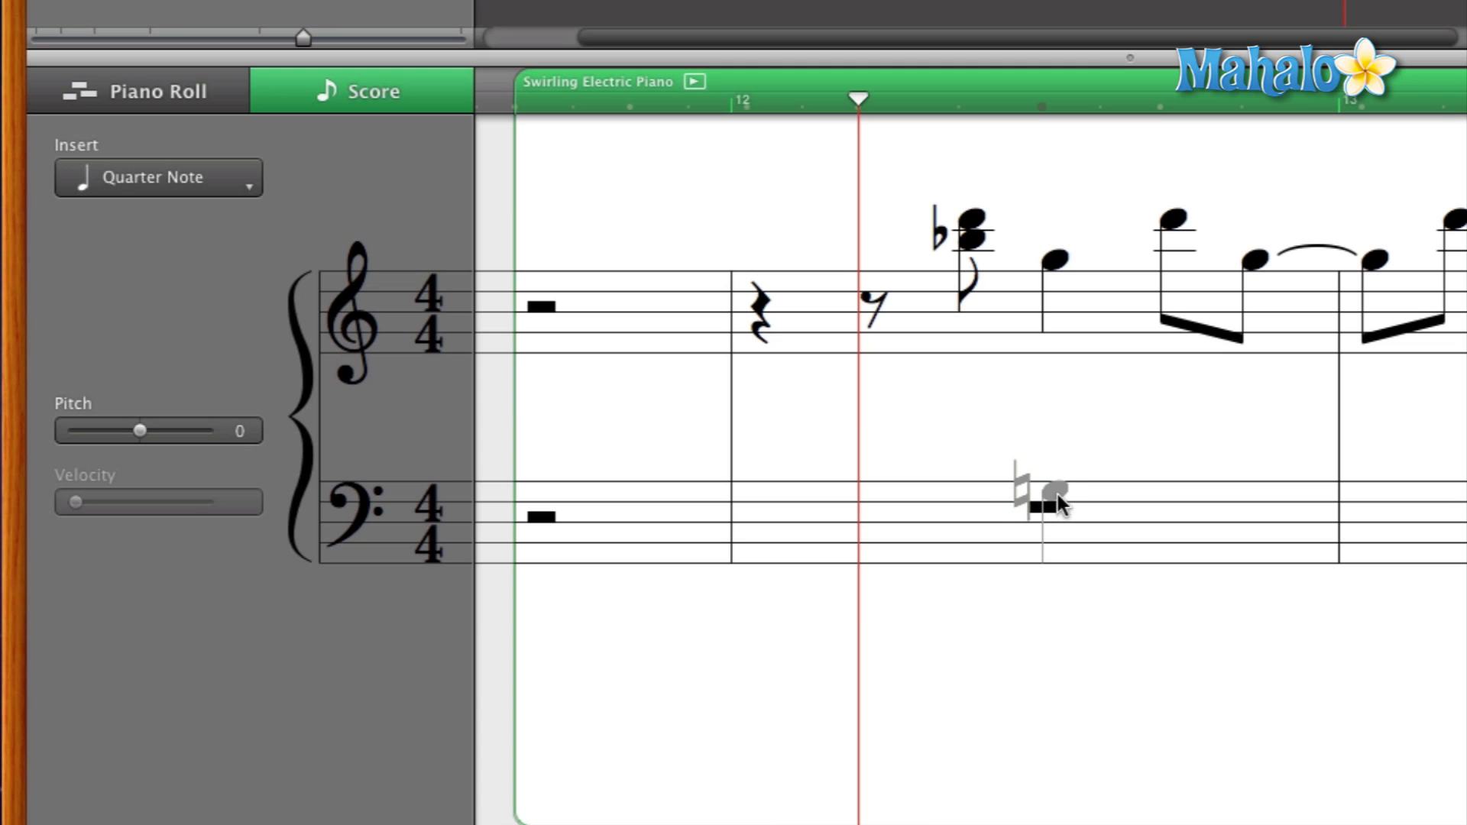
drag(1047, 500, 1244, 262)
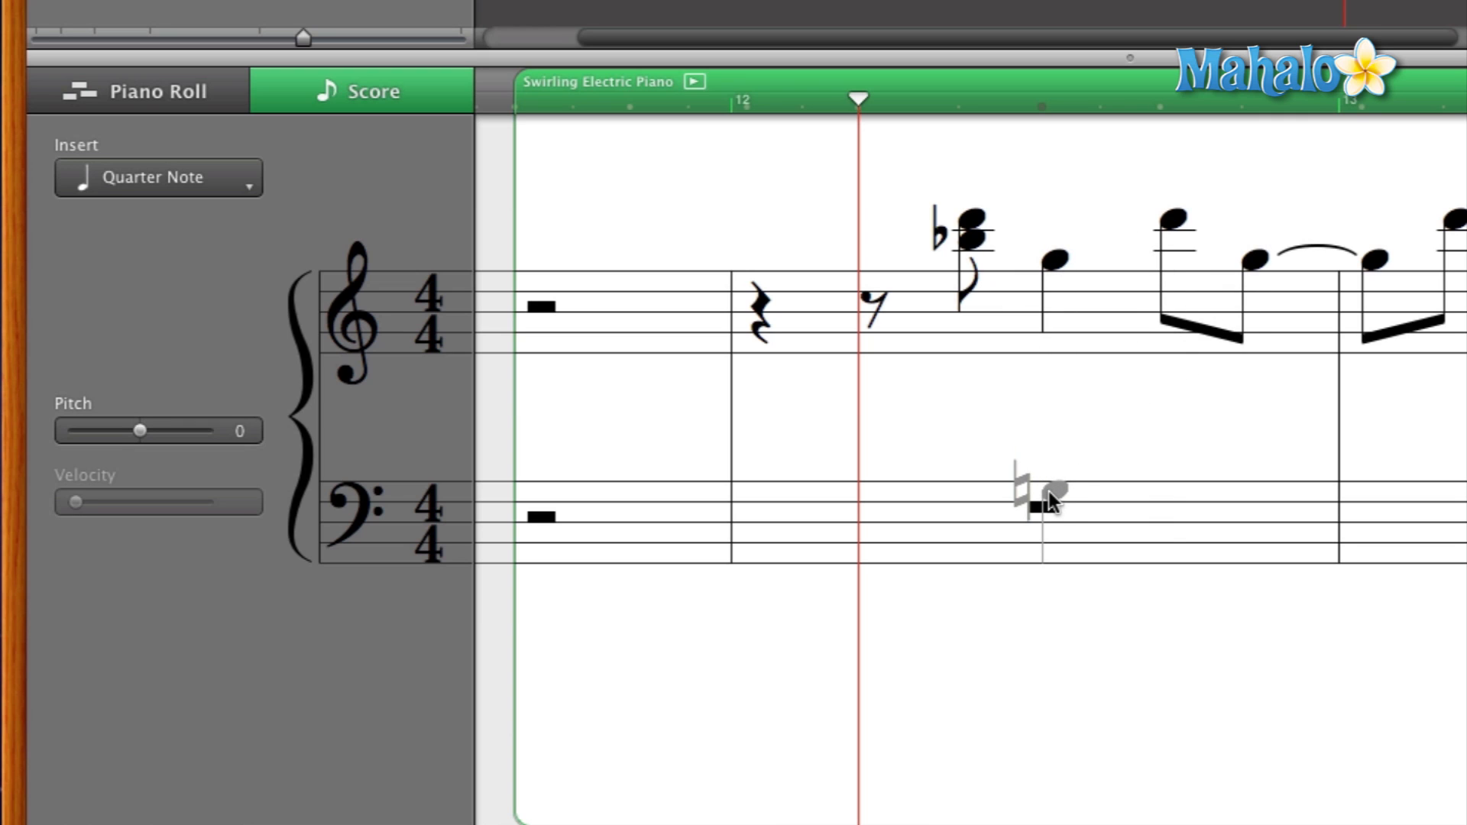
click(1053, 499)
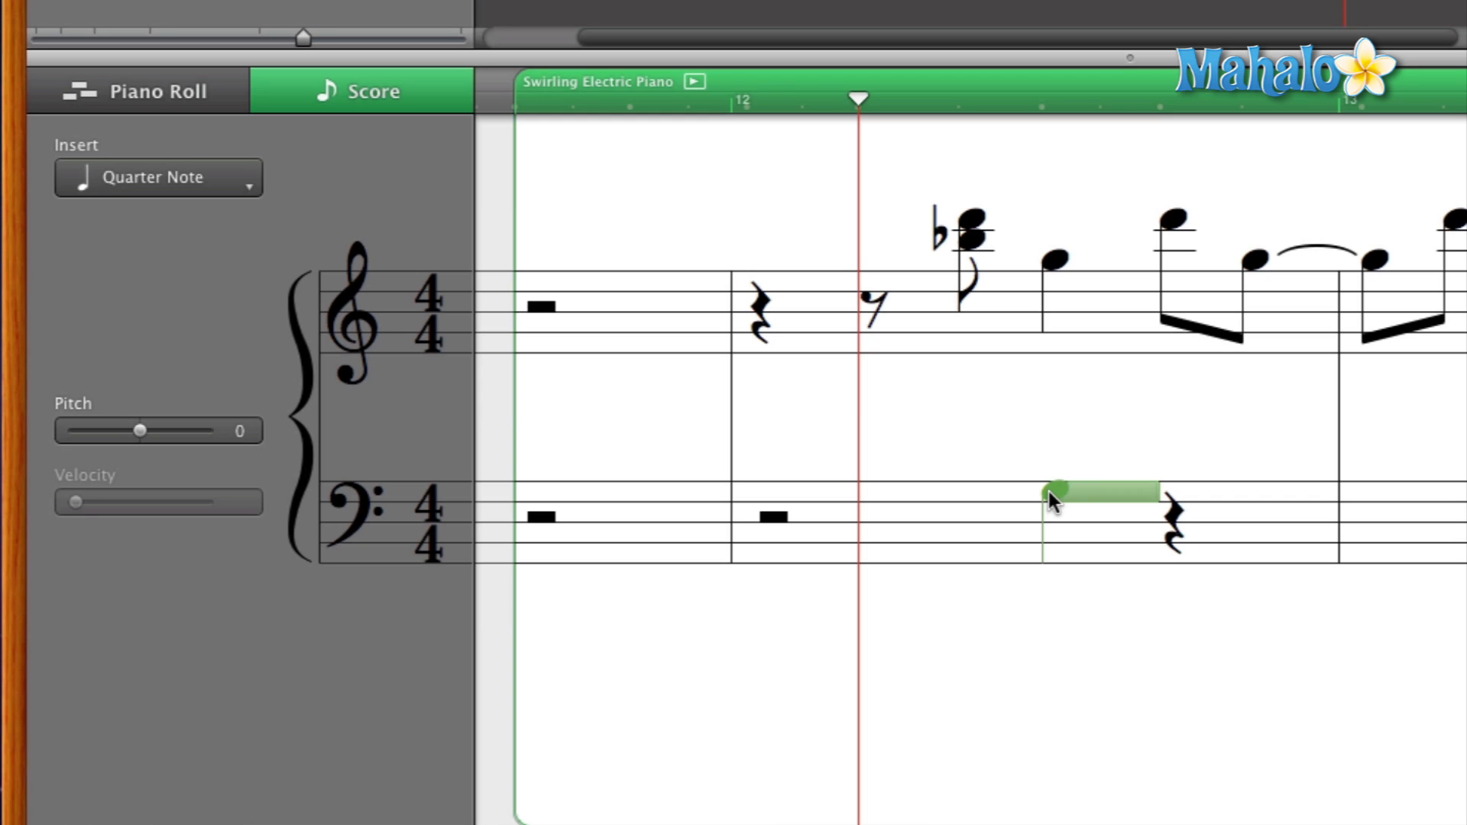
mouse_move(1061, 522)
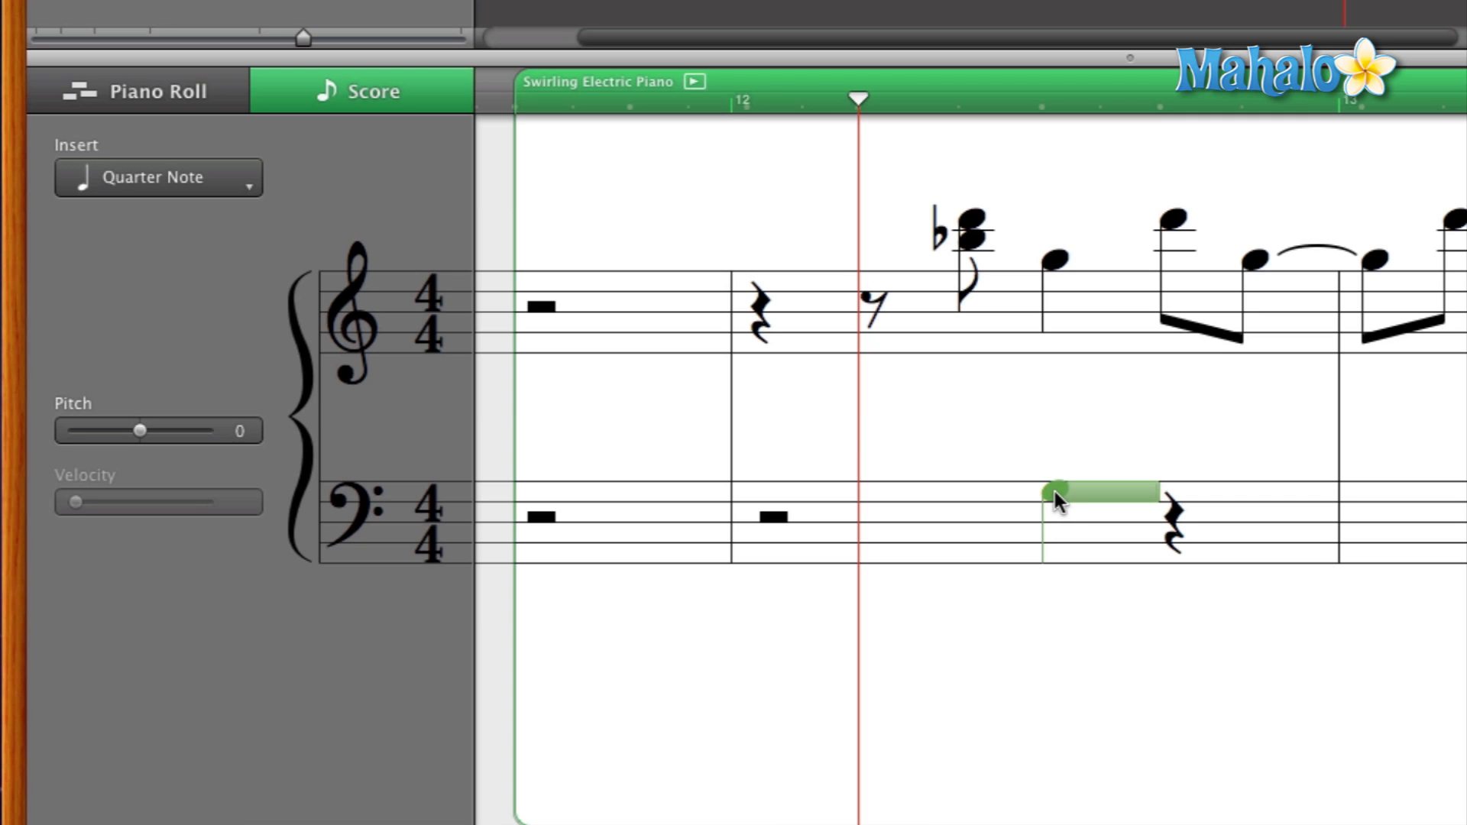
mouse_move(1075, 509)
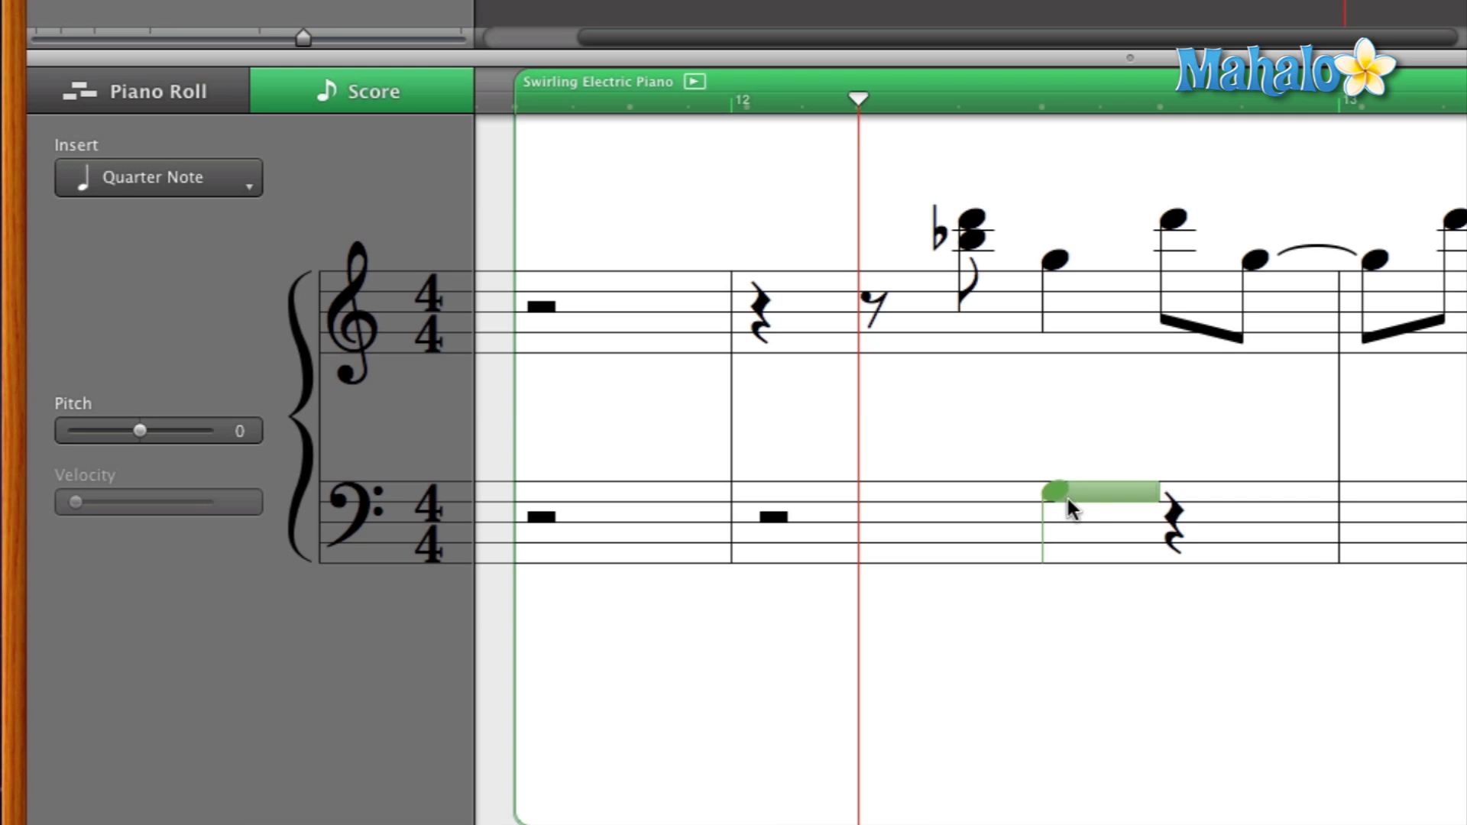
mouse_move(981, 216)
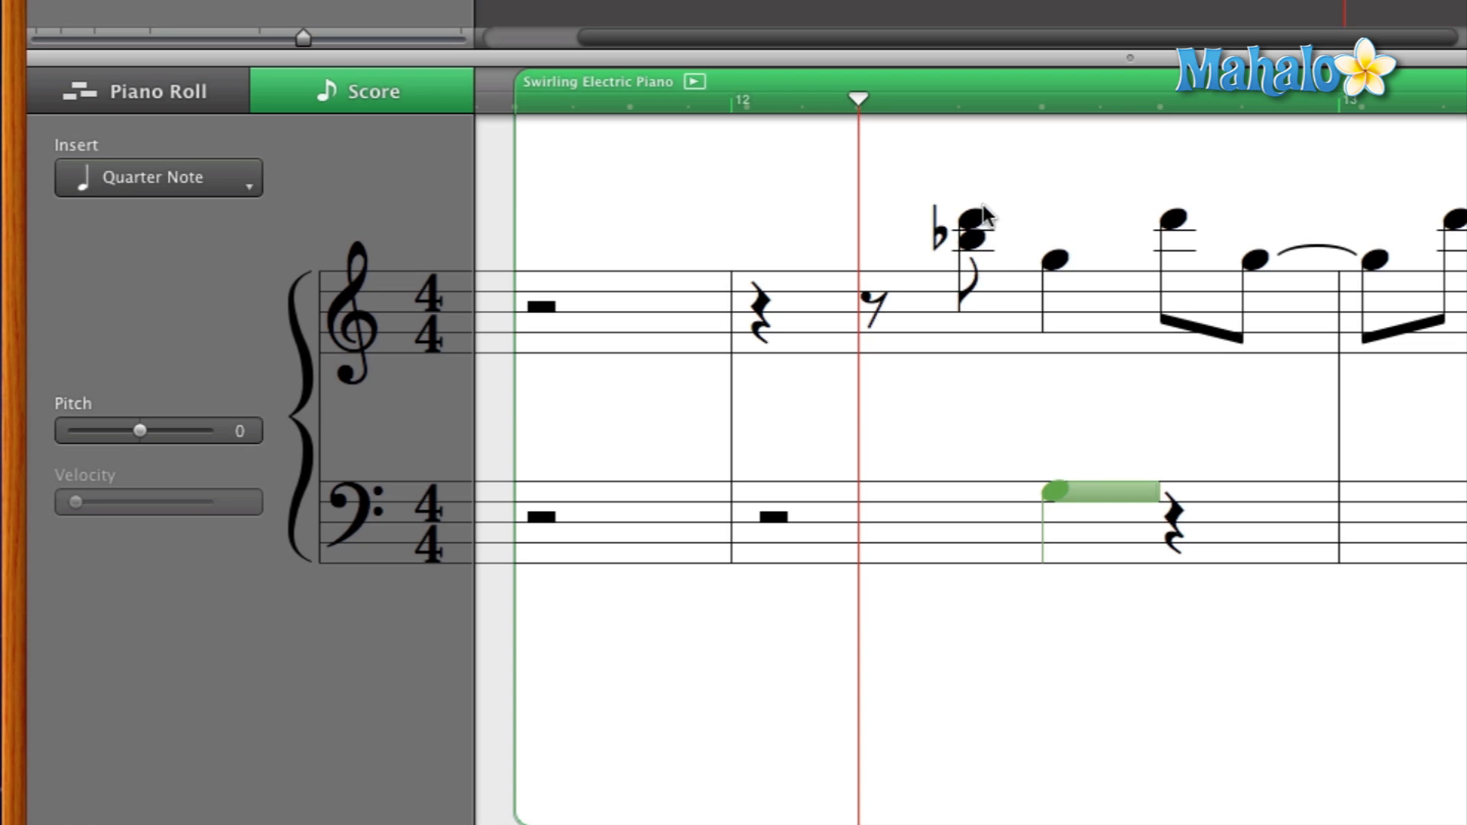
Shift the bass note under the first eighth-note treble chord, then play and stop to audition.
click(1057, 506)
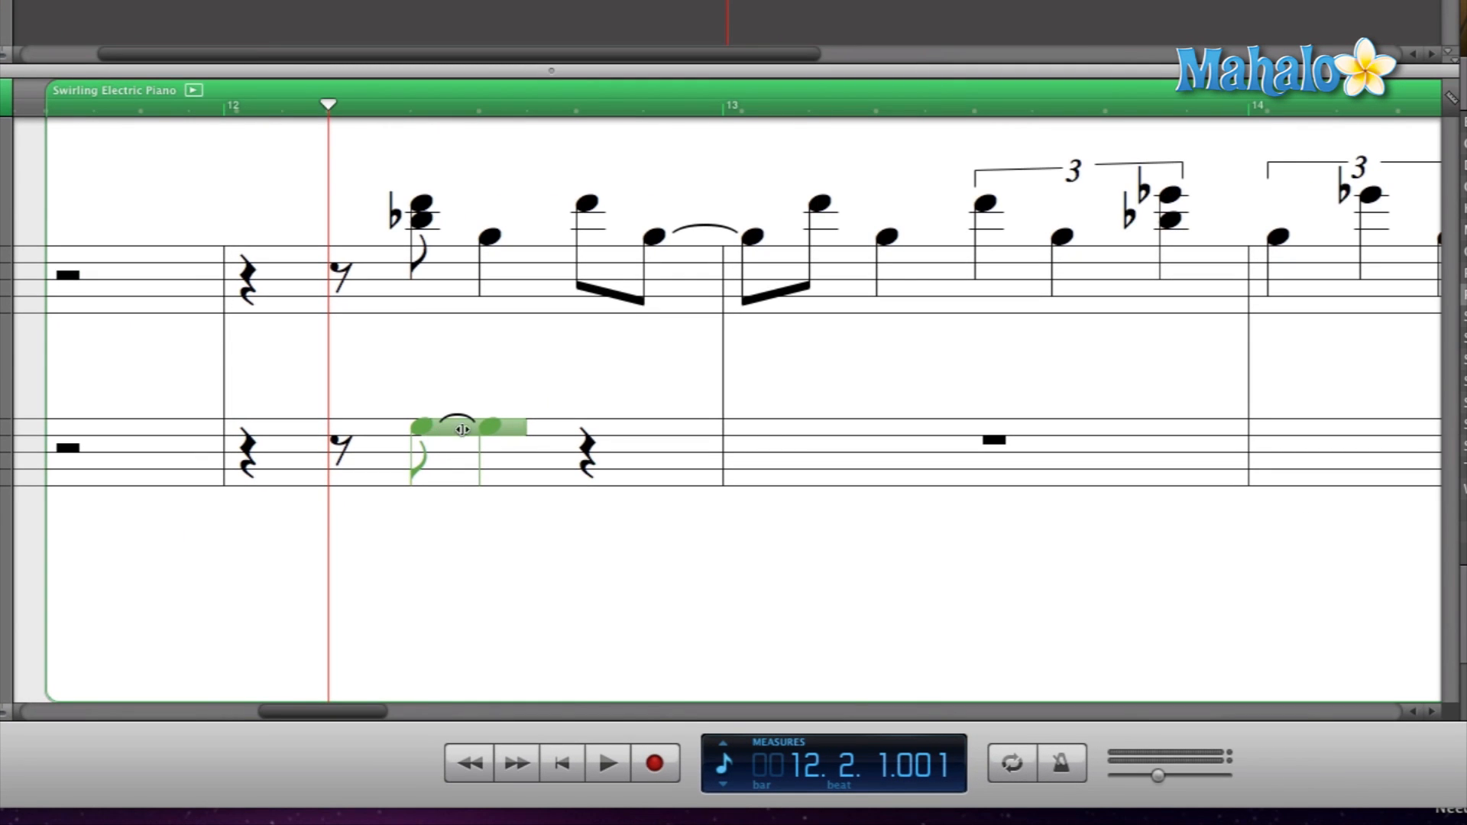
click(607, 781)
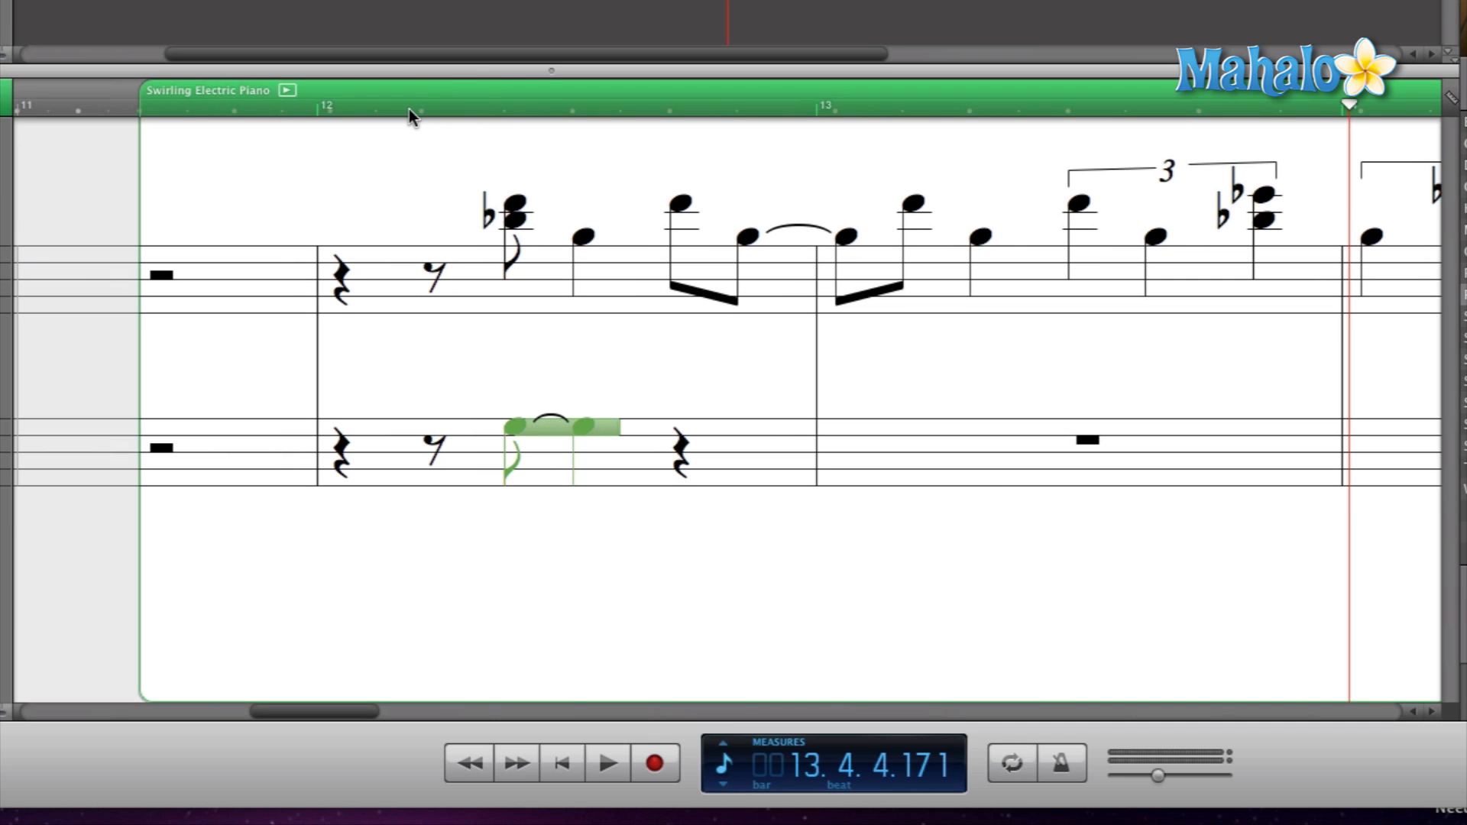
click(608, 783)
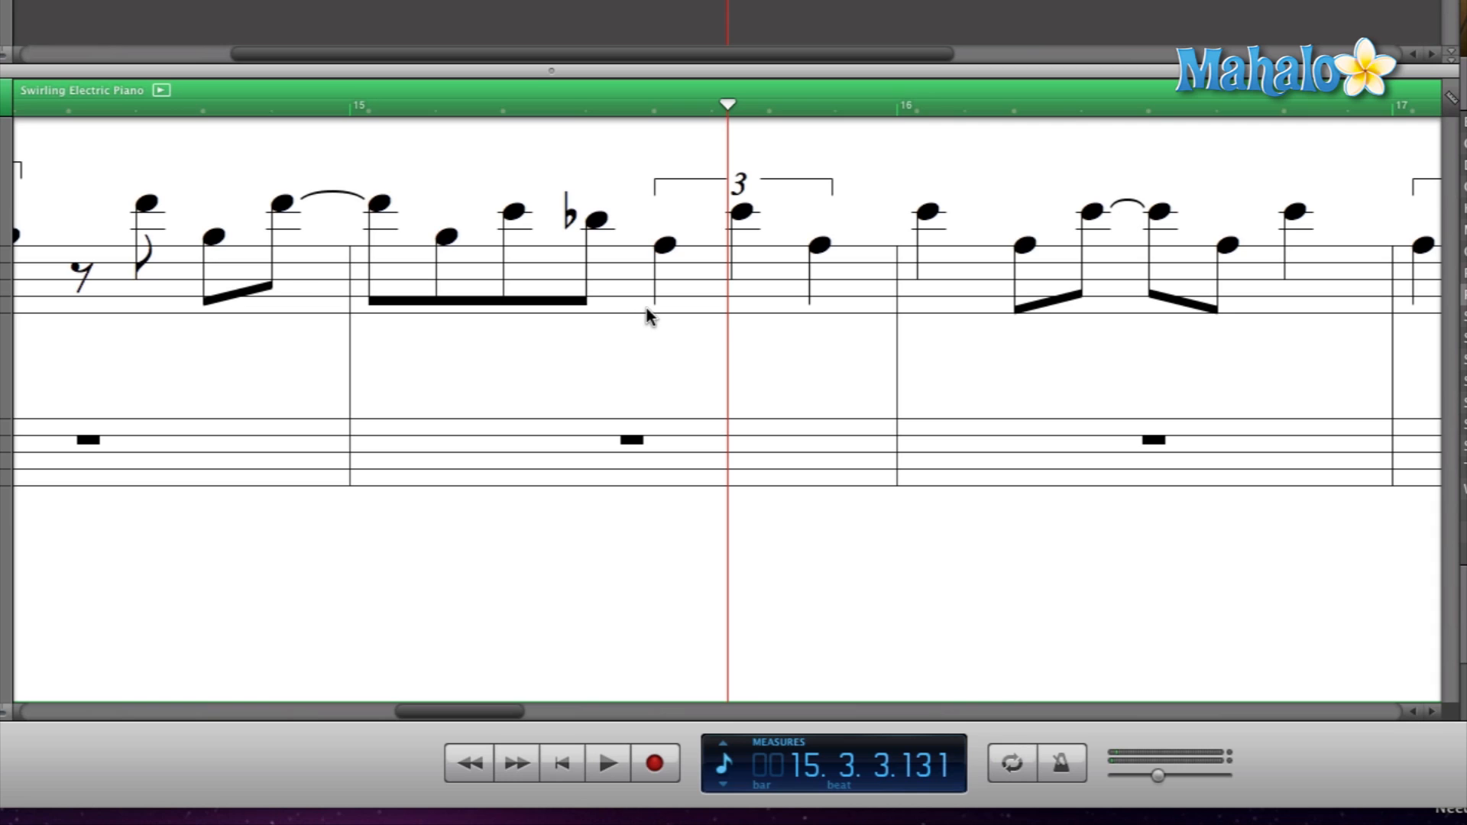
mouse_move(627, 320)
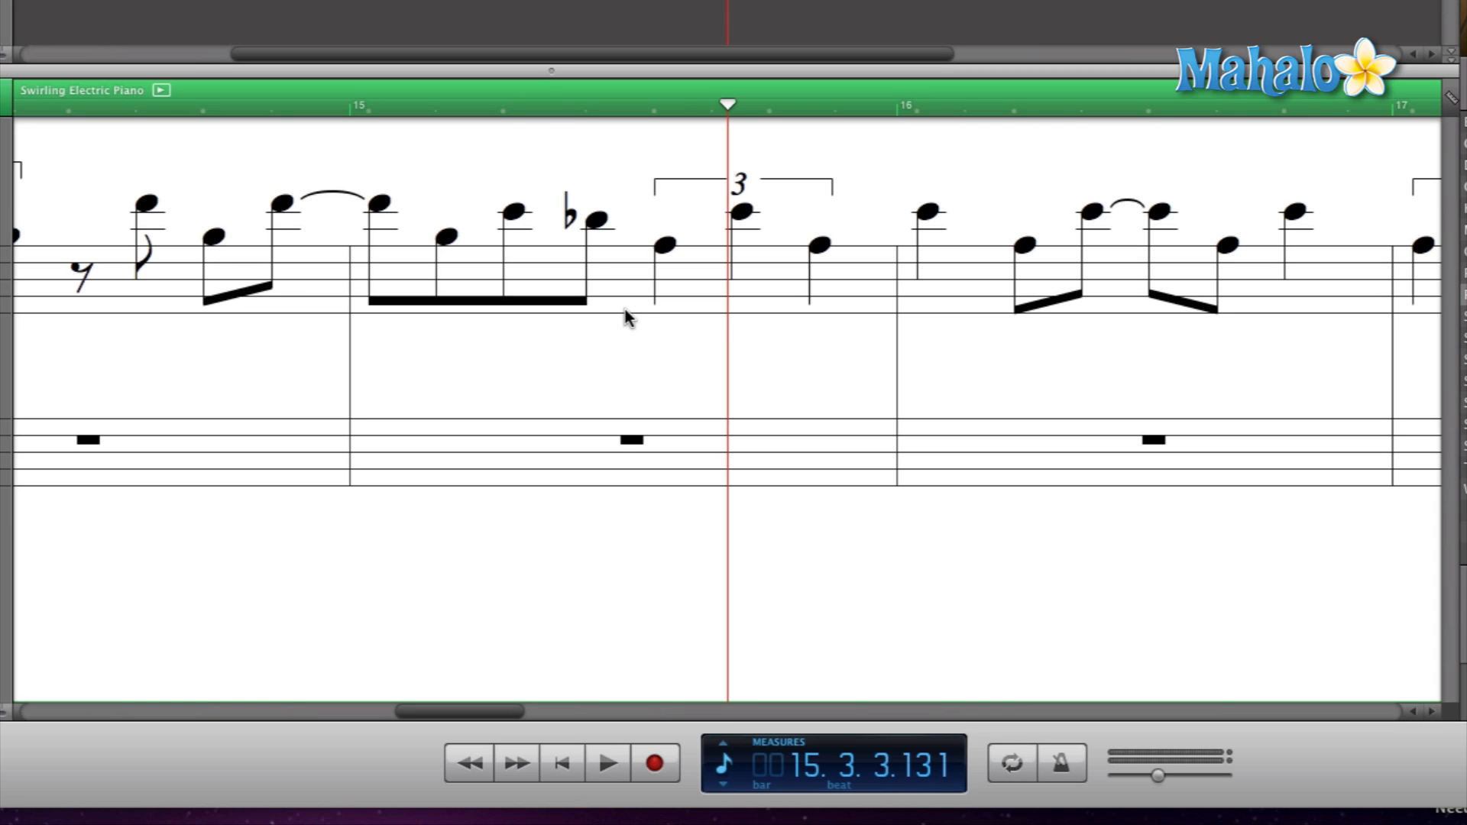
click(502, 104)
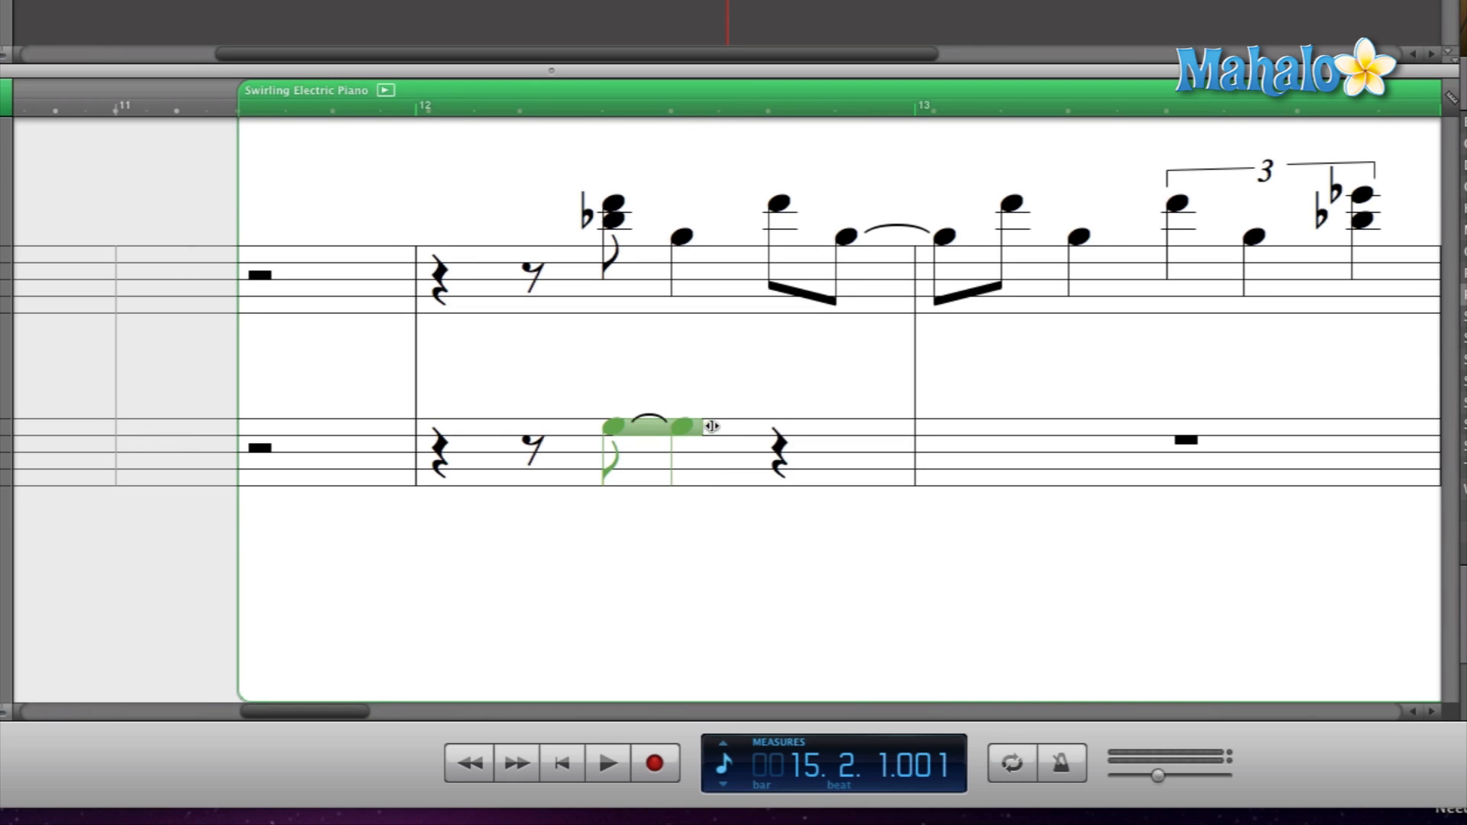
Extend the bass note to the next chord change and play back from measure 12, beat 2.
drag(697, 426, 1104, 428)
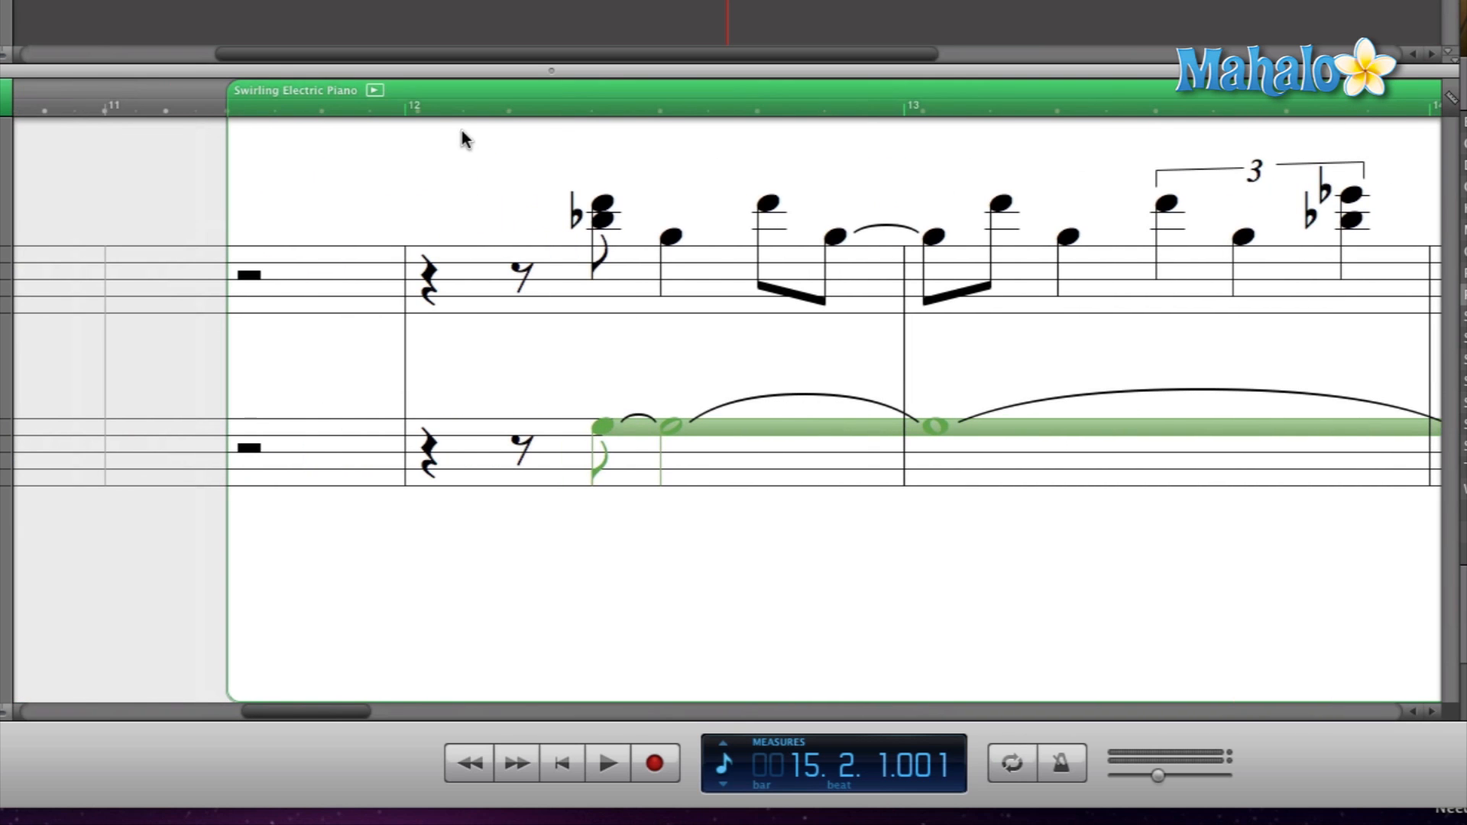
click(508, 103)
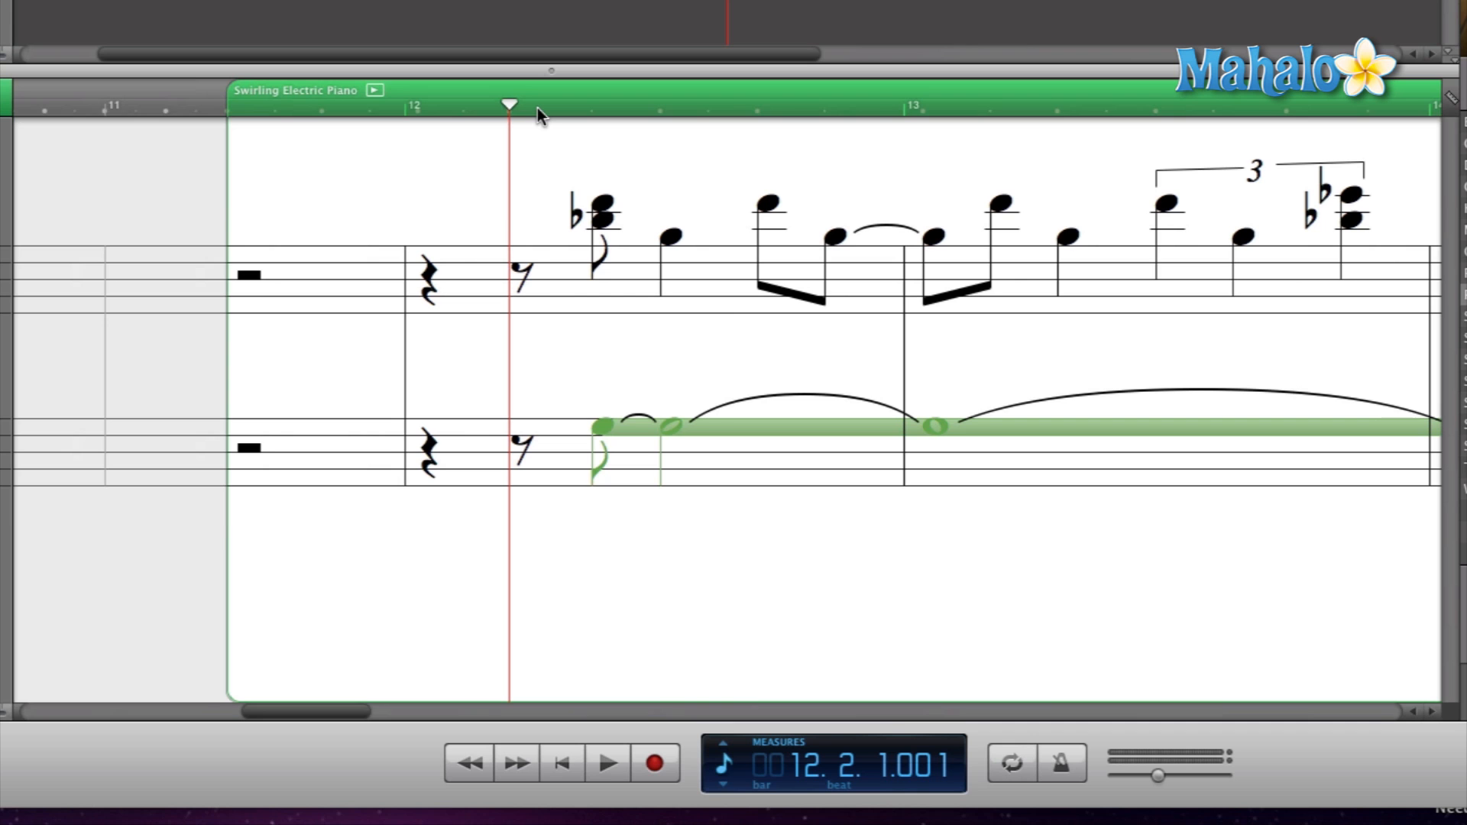
click(608, 783)
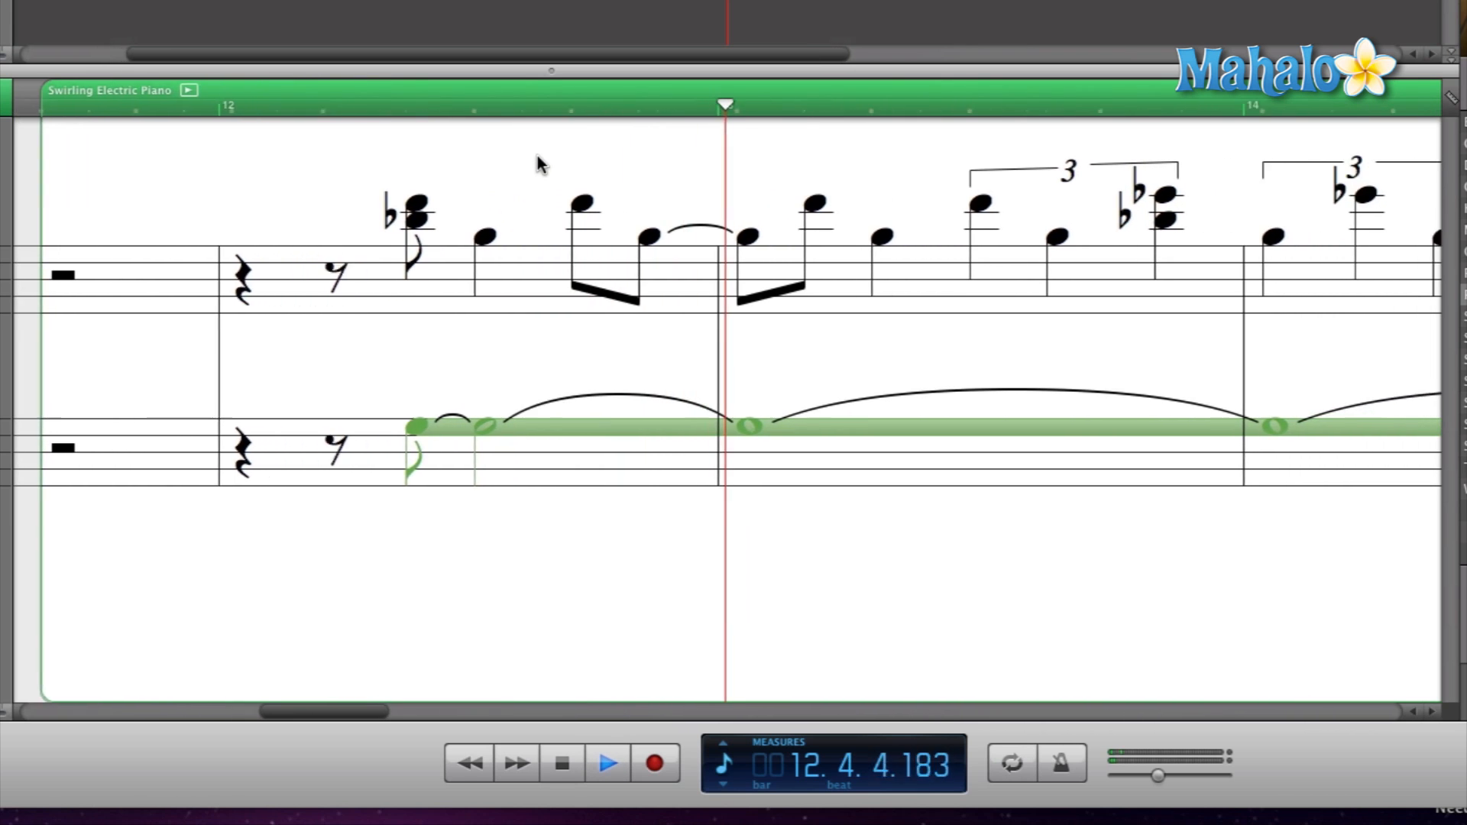